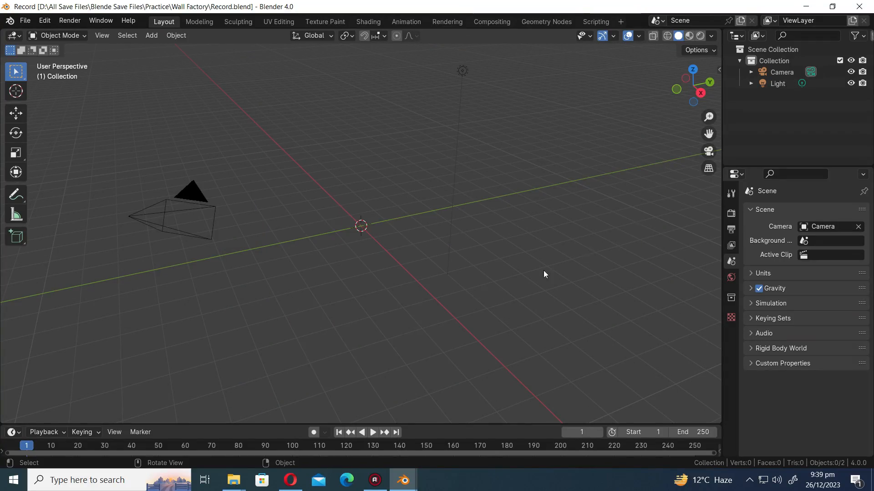
Enable the Add Mesh: Extra Objects add-on in Preferences by searching 'add', then close the window.
left_click(44, 21)
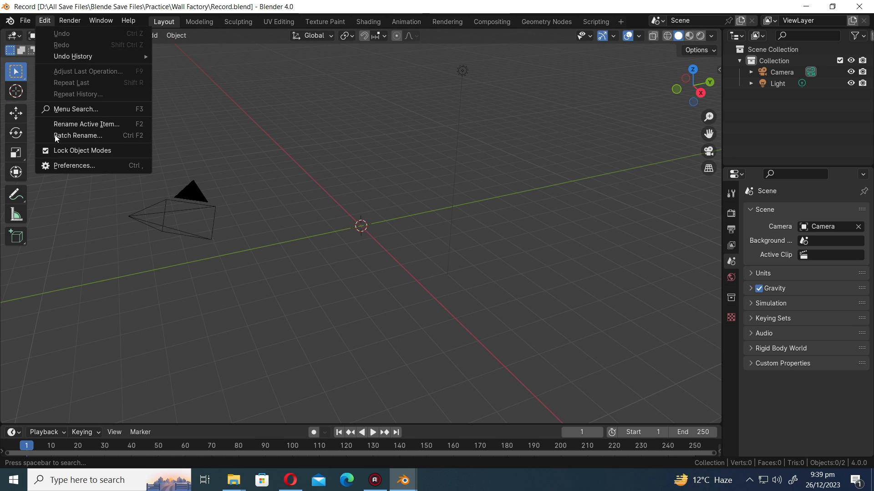
left_click(73, 166)
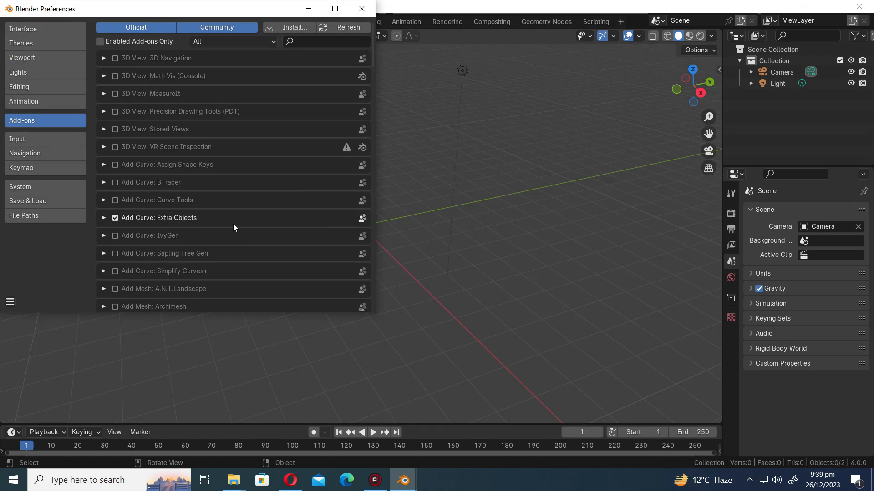
type("add me")
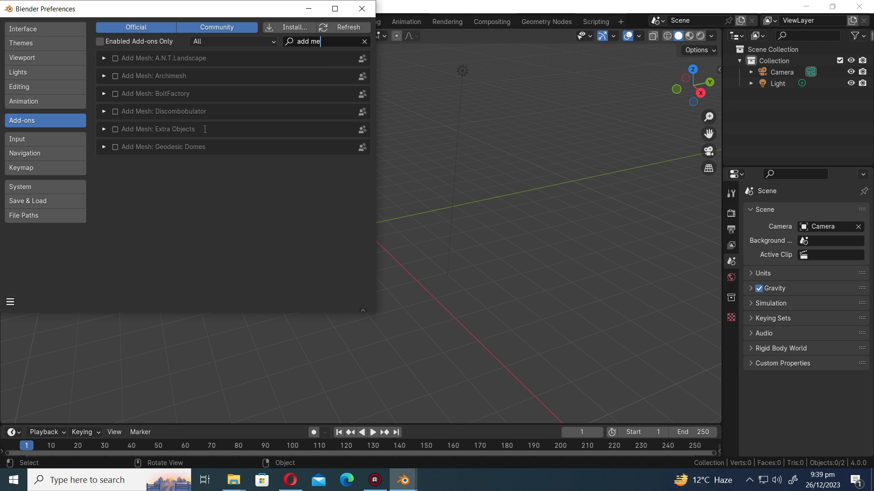
left_click(115, 129)
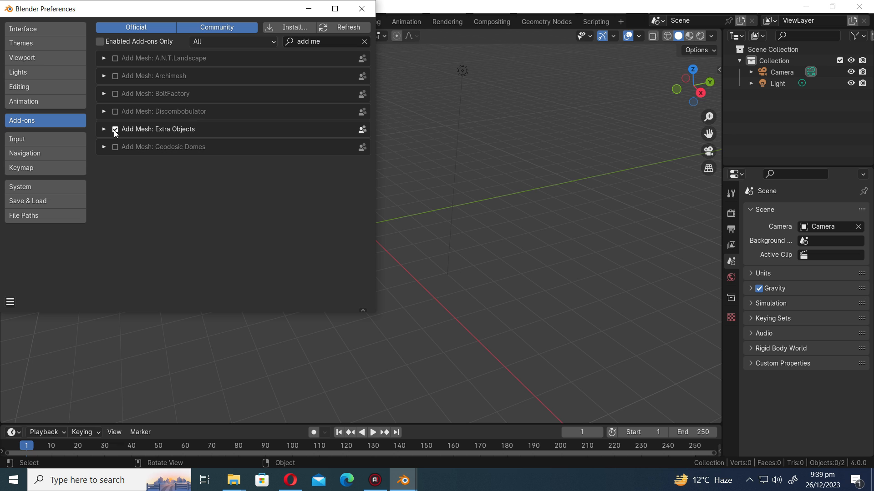
left_click(361, 8)
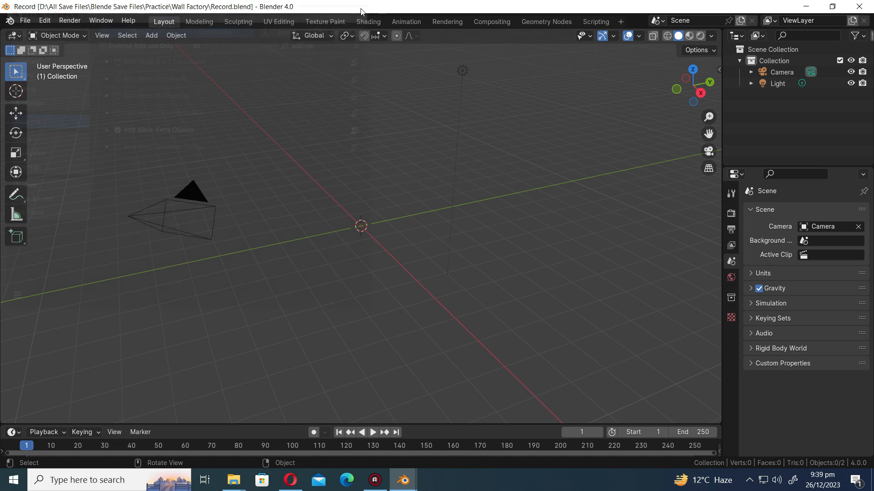
Locate Wall Factory under Add > Mesh > Extras for the emptied scene.
left_click(151, 35)
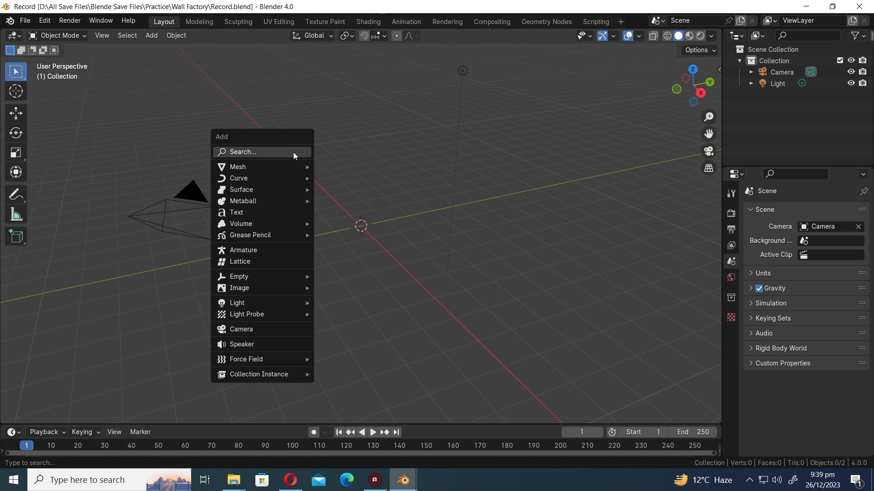
mouse_move(236, 167)
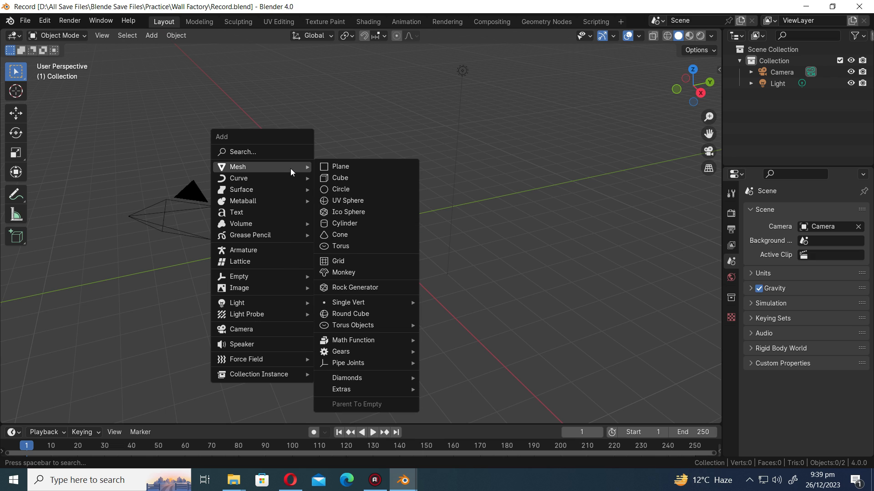
mouse_move(376, 389)
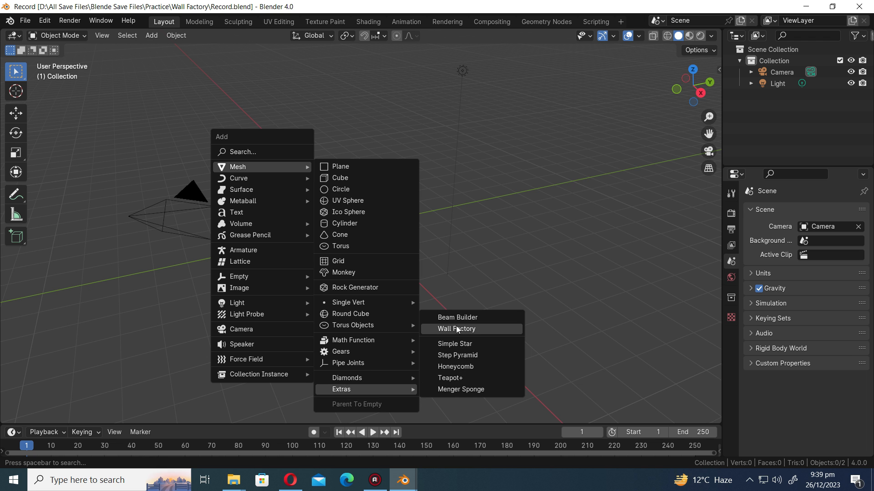
left_click(455, 328)
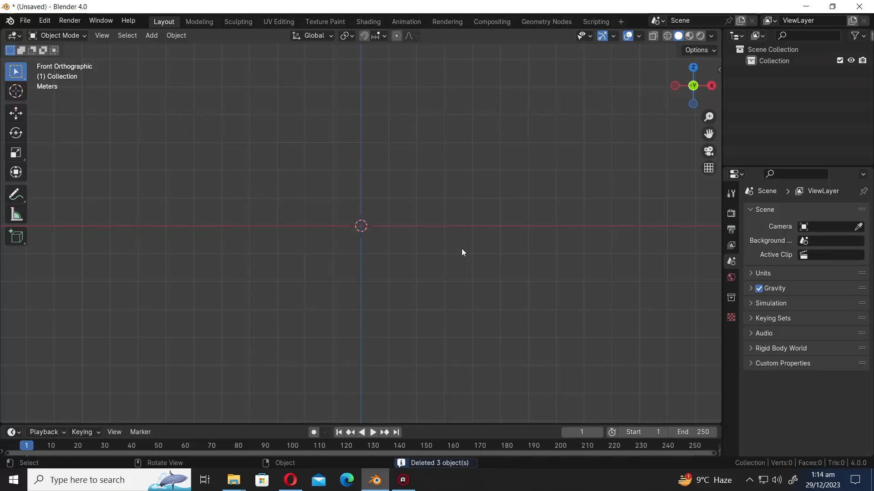
Add a curved Wall Factory wall with repeated openings using a bottom arch only, and widen the openings.
left_click(151, 35)
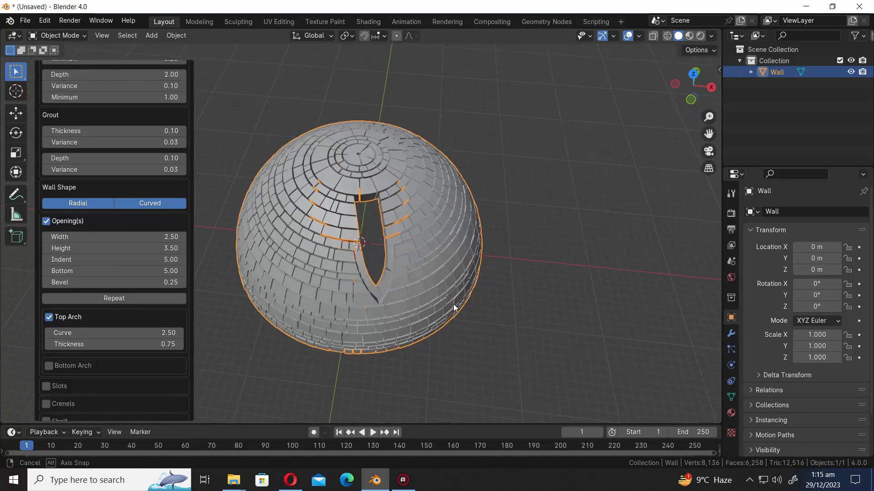
left_click(114, 298)
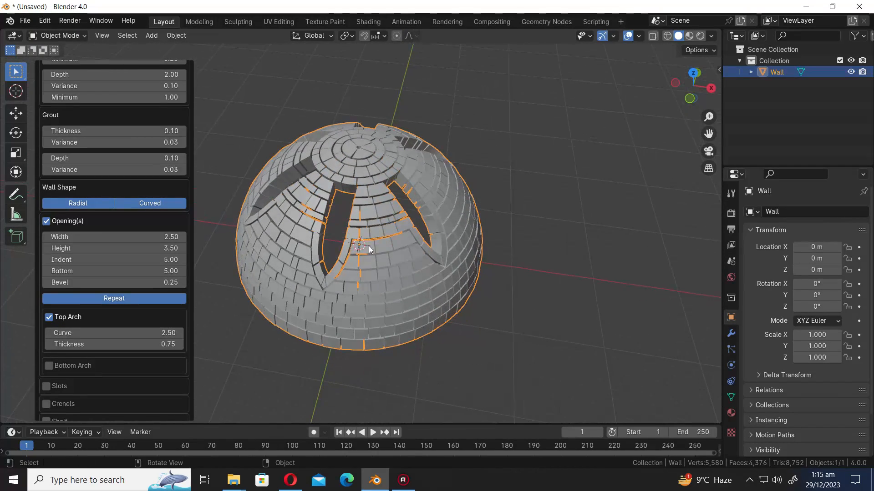
left_click(48, 317)
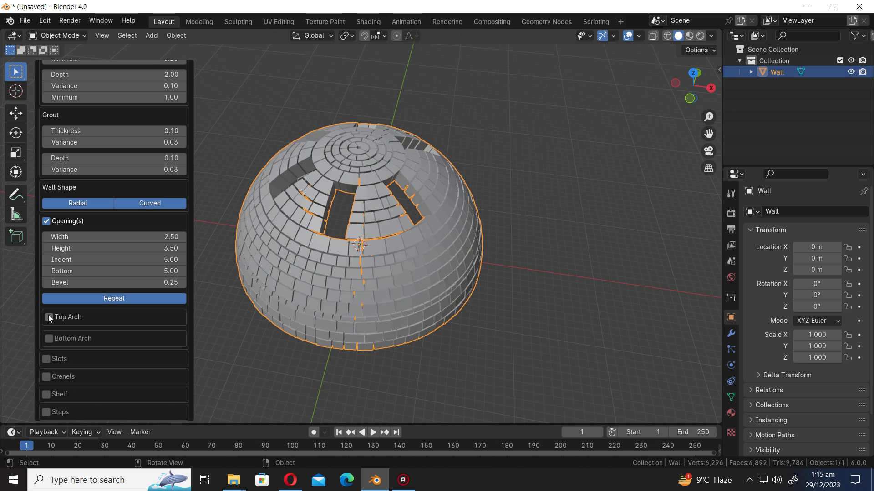
left_click(48, 338)
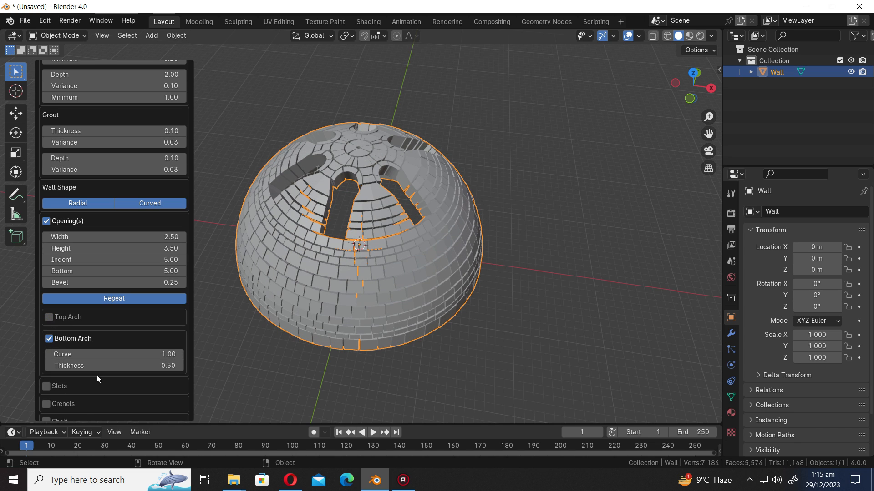
left_click_drag(84, 259, 111, 259)
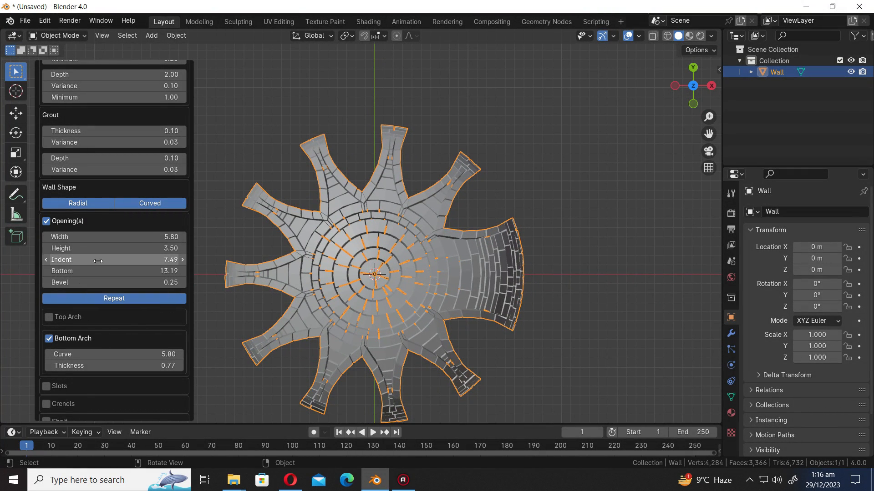
Adjust the opening indent so the dome stands on arched legs before saving as 'dome now'.
left_click_drag(111, 259, 100, 260)
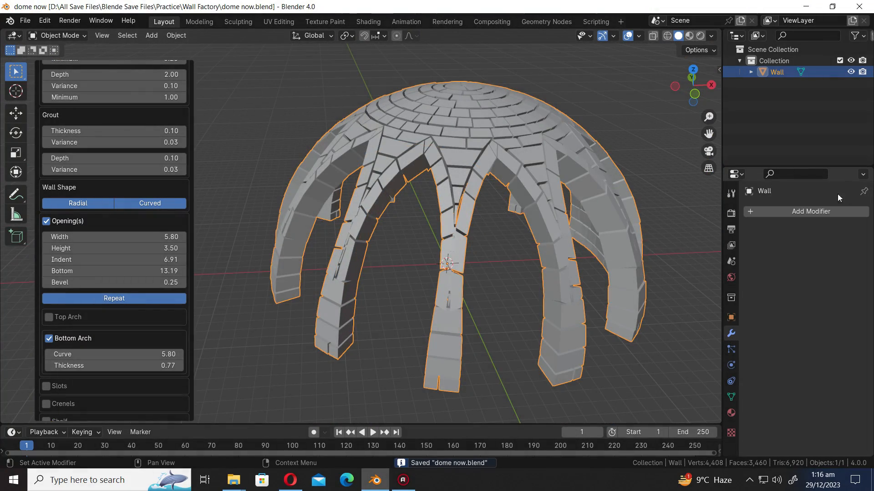
Add a Bevel modifier at 0.34 m with 3 segments, shade auto smooth and harden normals.
left_click(811, 211)
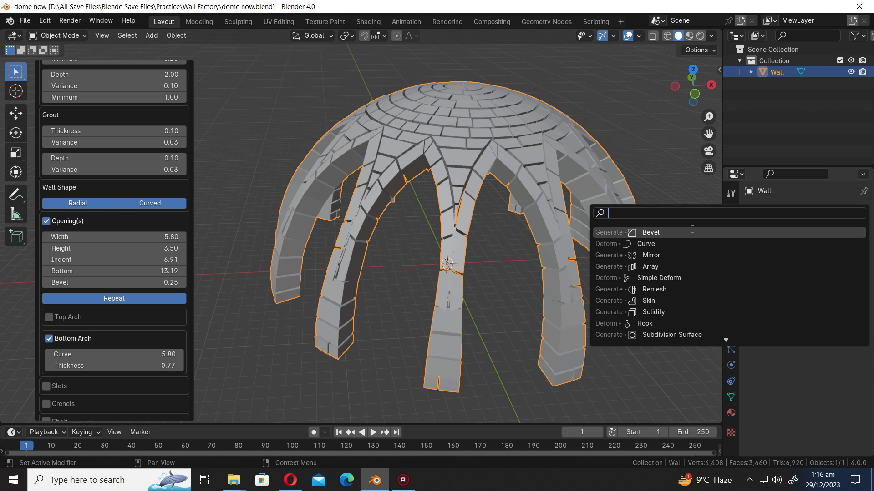
left_click(650, 232)
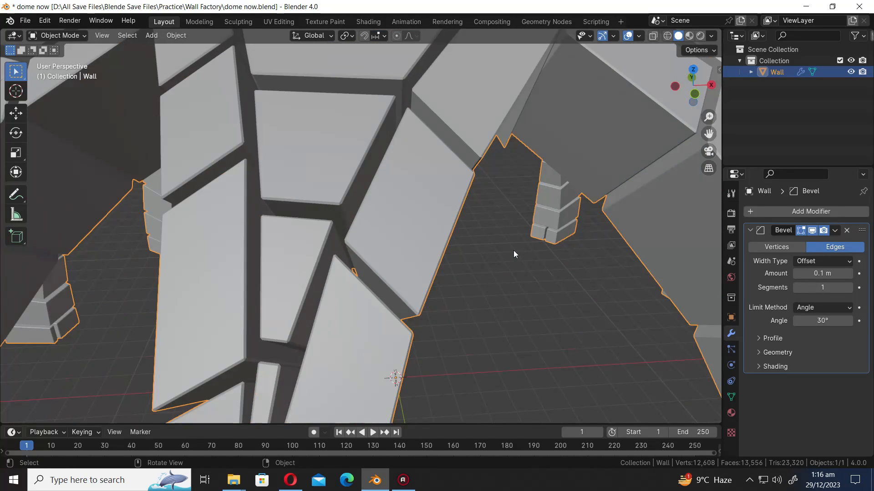
left_click_drag(803, 273, 835, 273)
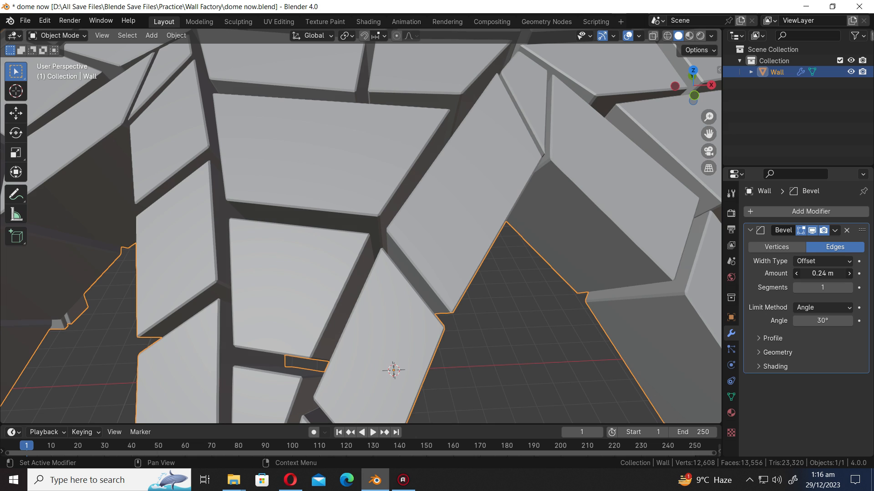
left_click(849, 288)
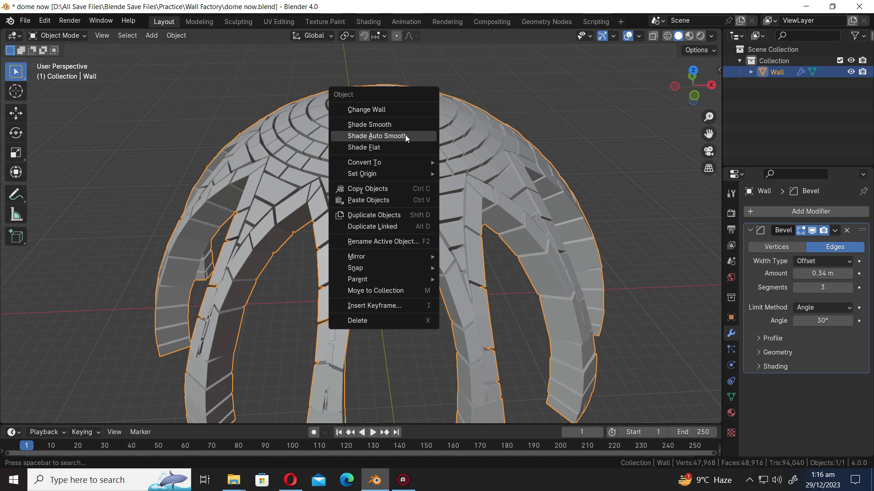
left_click(376, 135)
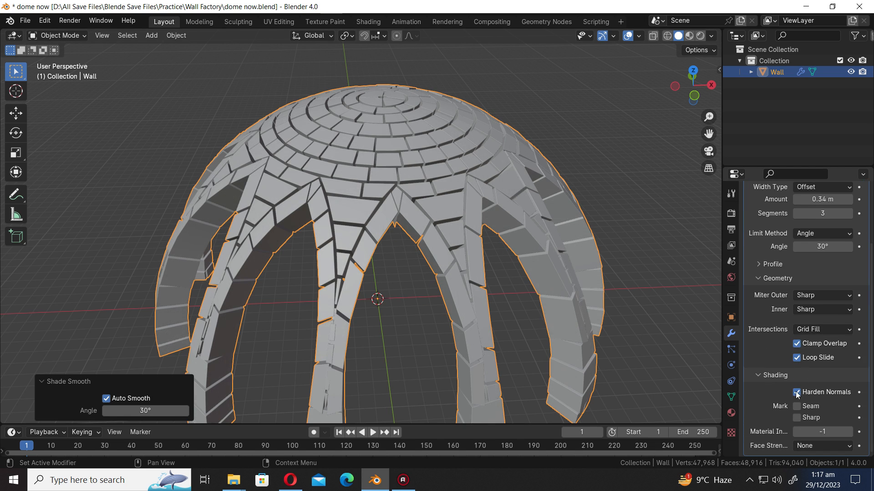
left_click(836, 230)
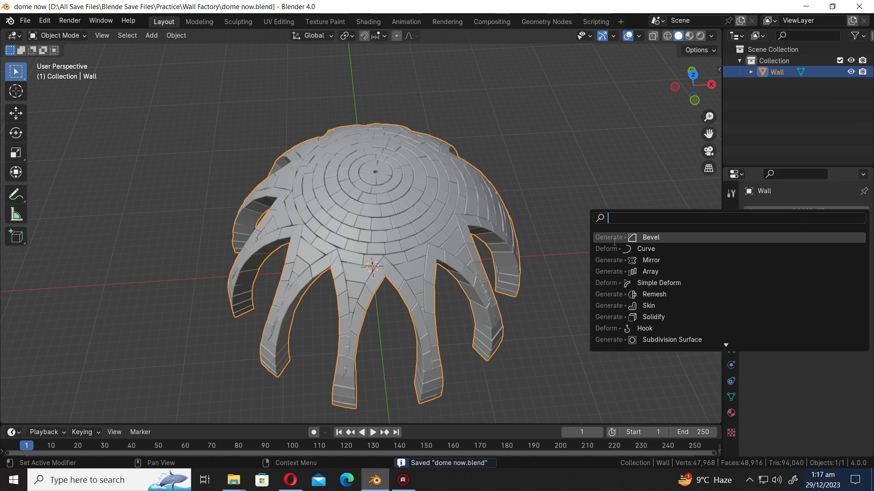
Add a Mirror modifier on X and Y with Bisect and Flip, and pull back to view the star-shaped ring.
left_click(650, 261)
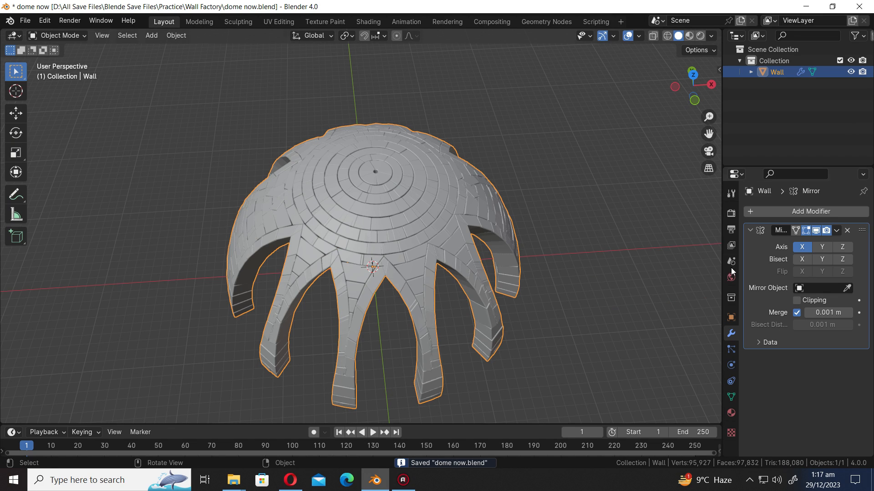
left_click(821, 246)
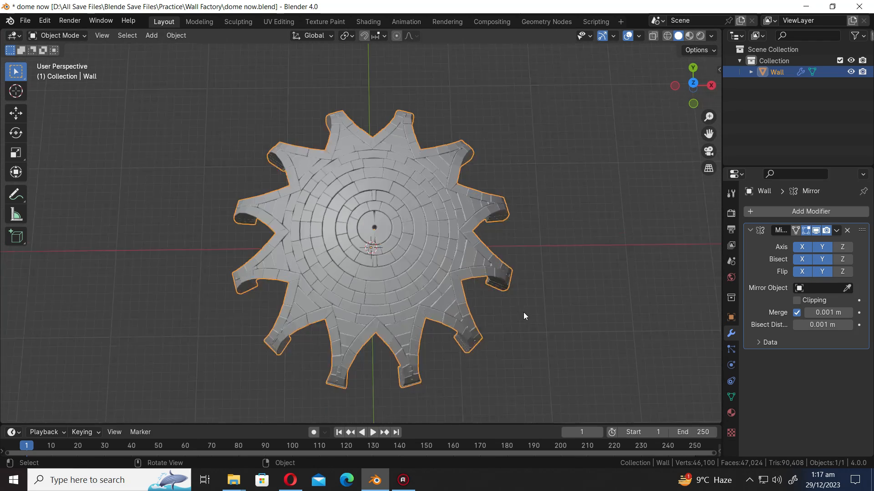
left_click_drag(525, 316, 509, 296)
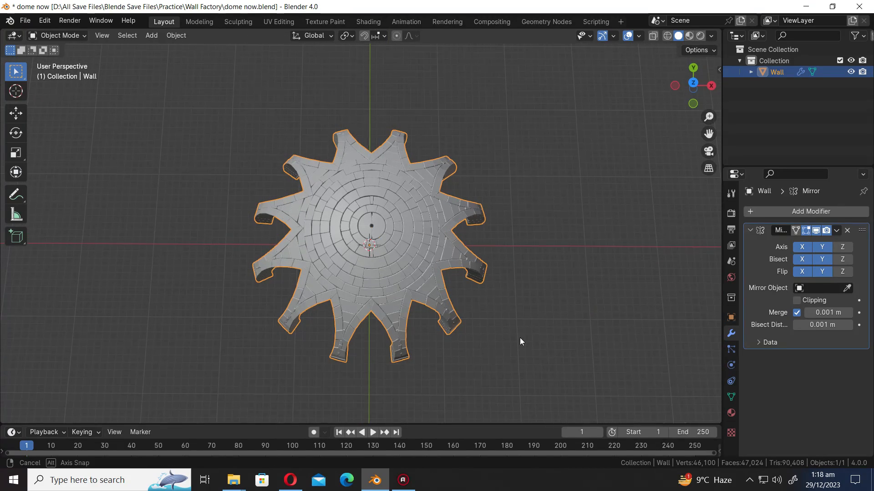
left_click_drag(521, 341, 518, 325)
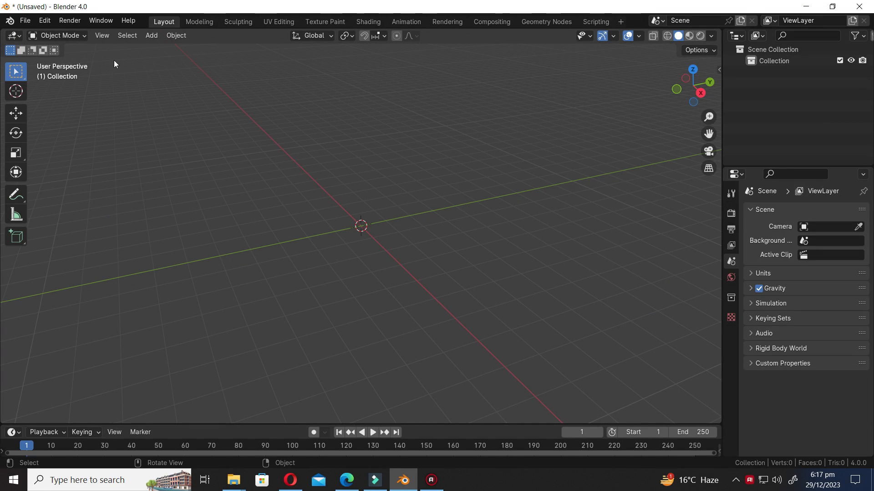
mouse_move(88, 52)
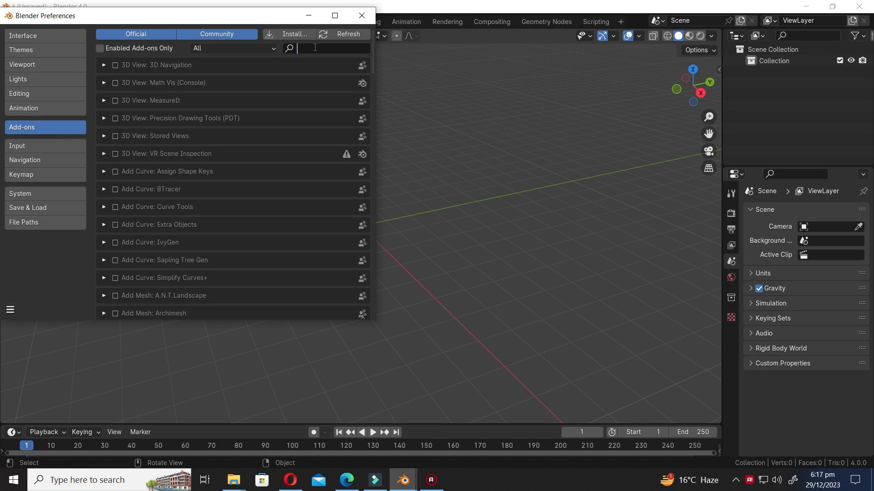
Search 'extr' to enable Add Mesh: Extra Objects and close Preferences.
type("extr")
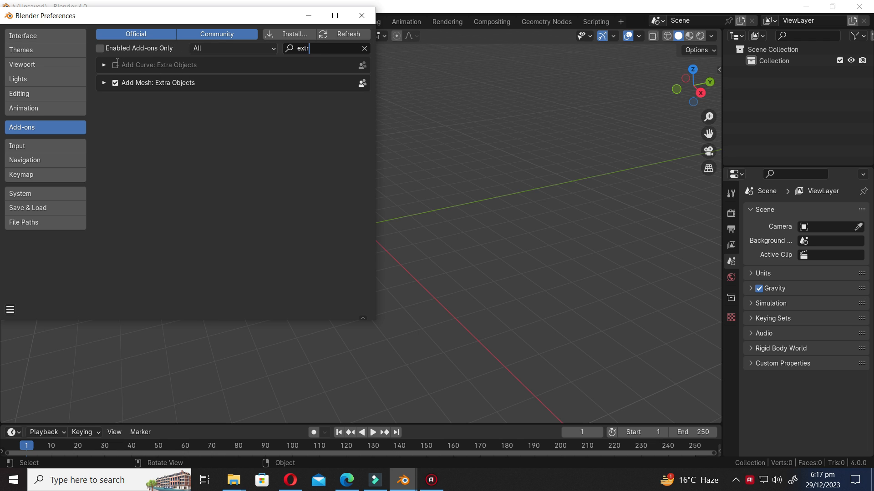
left_click(114, 66)
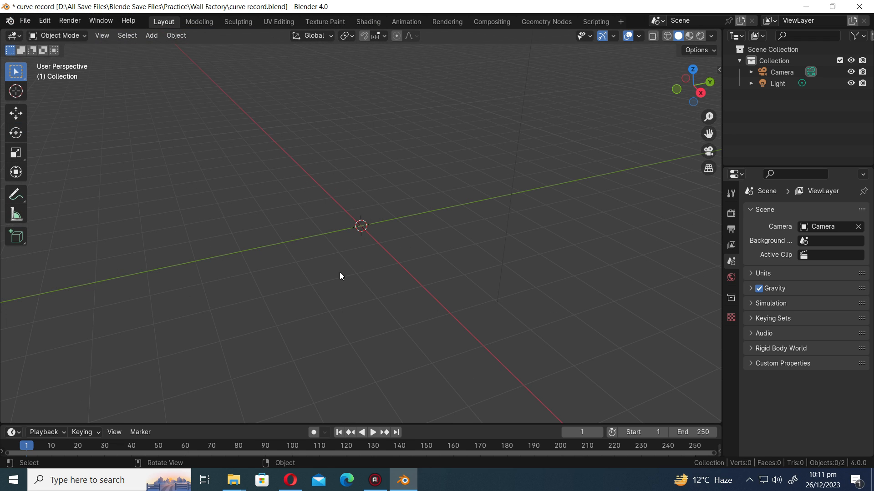
Add a Wall Factory masonry wall, open its construction panel and repeat the arched opening along it.
left_click(151, 36)
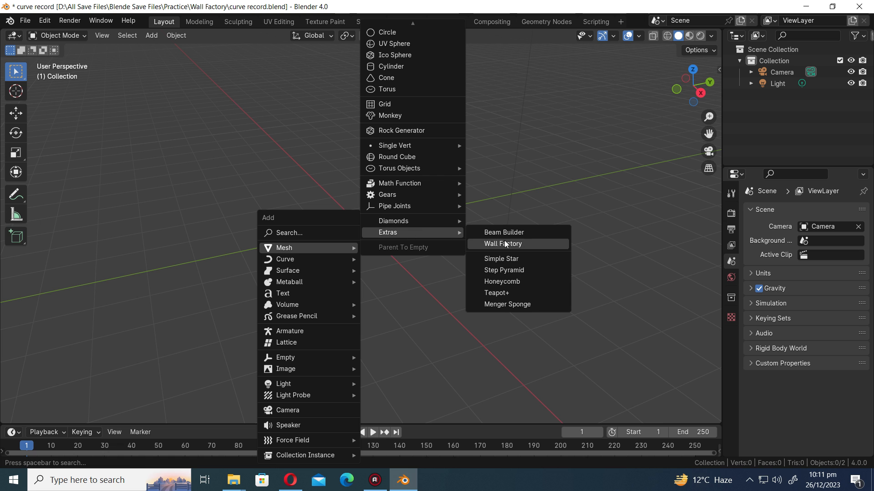
left_click(504, 243)
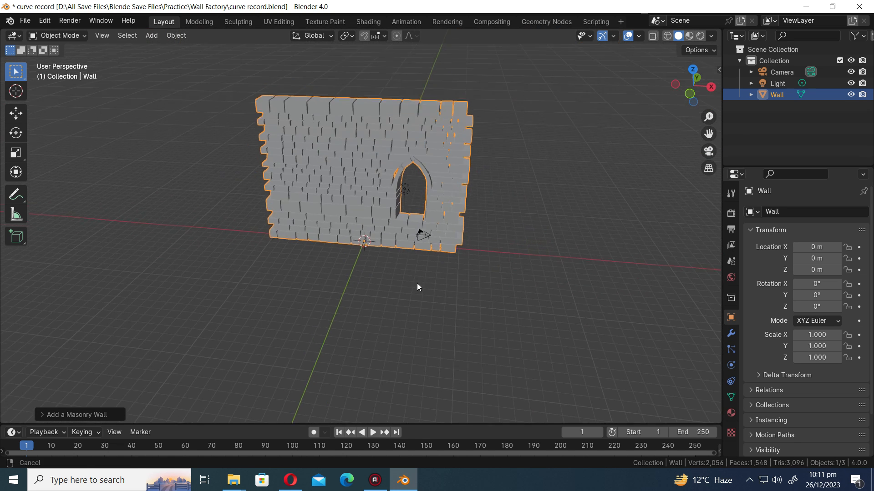
left_click(76, 415)
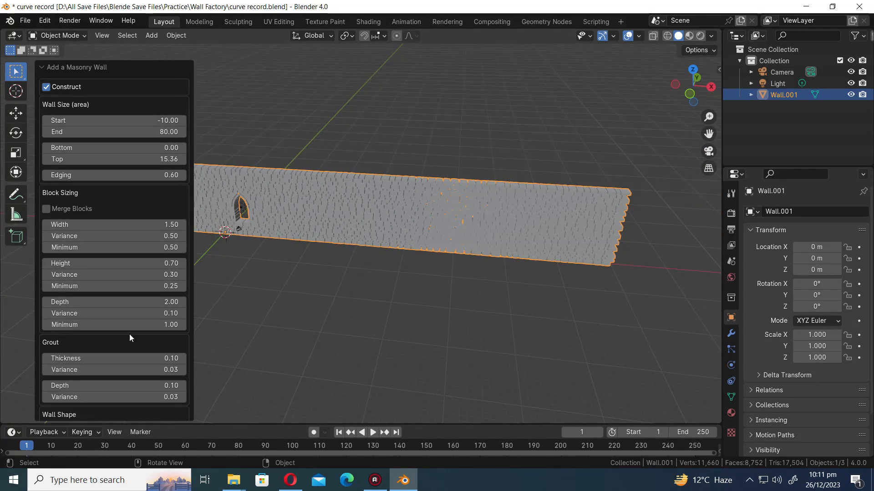
scroll("down", 3)
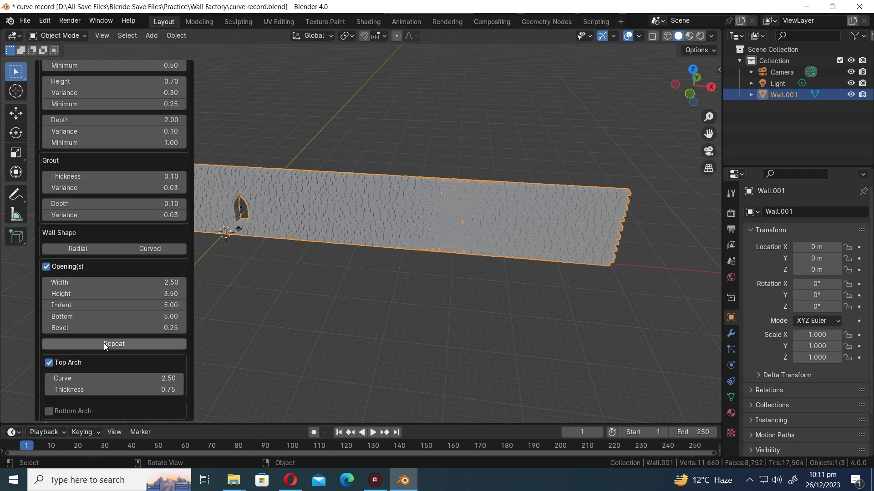
left_click(114, 344)
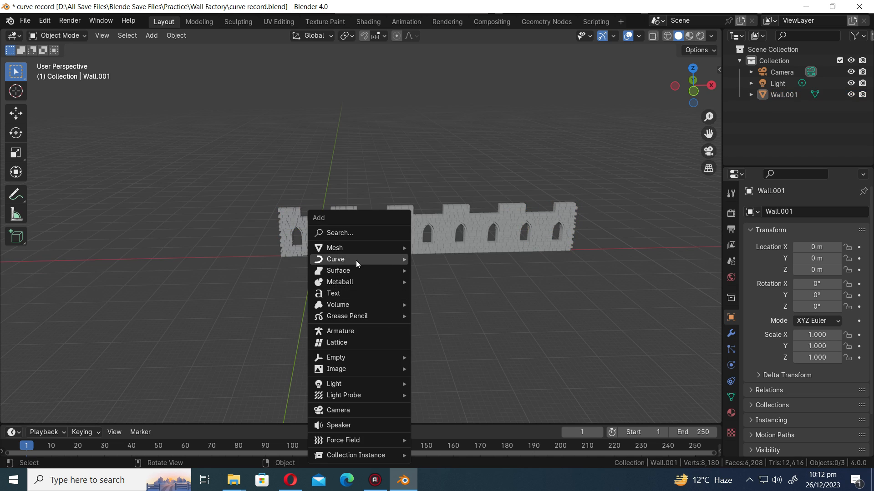
Add a Curly Curve, return to Object Mode and scale it up into a wide spiral.
left_click(336, 259)
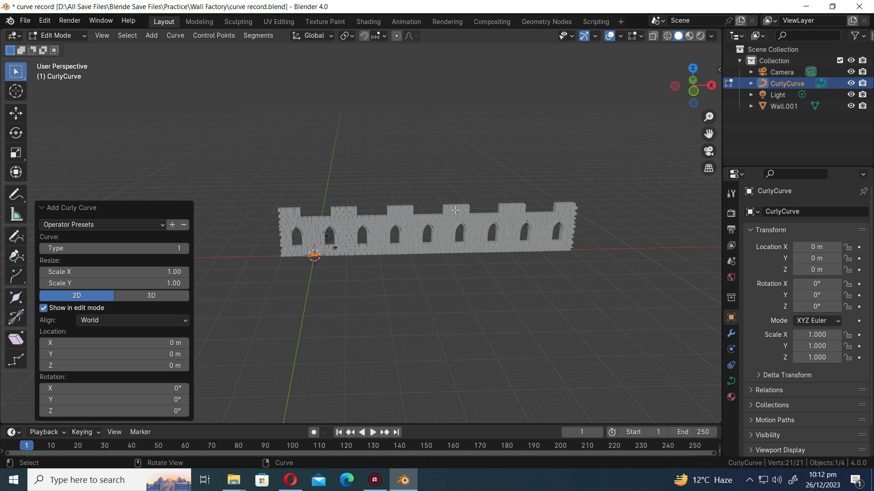
key("Tab")
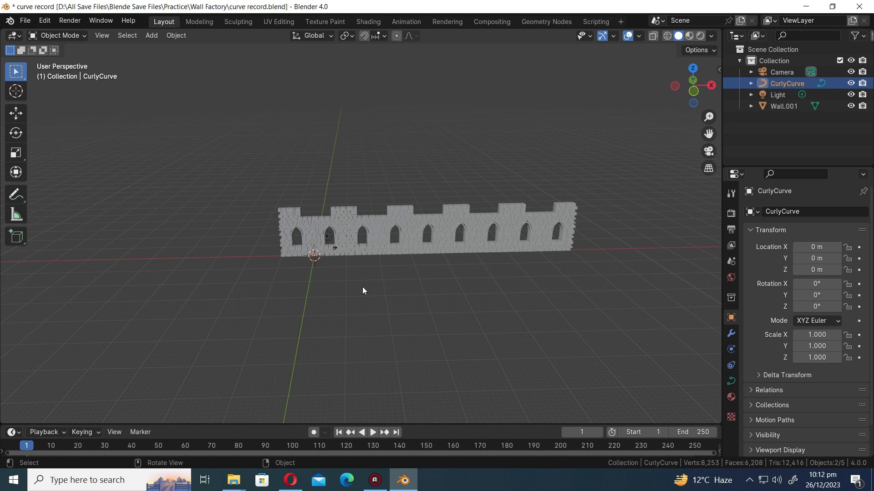
key("s")
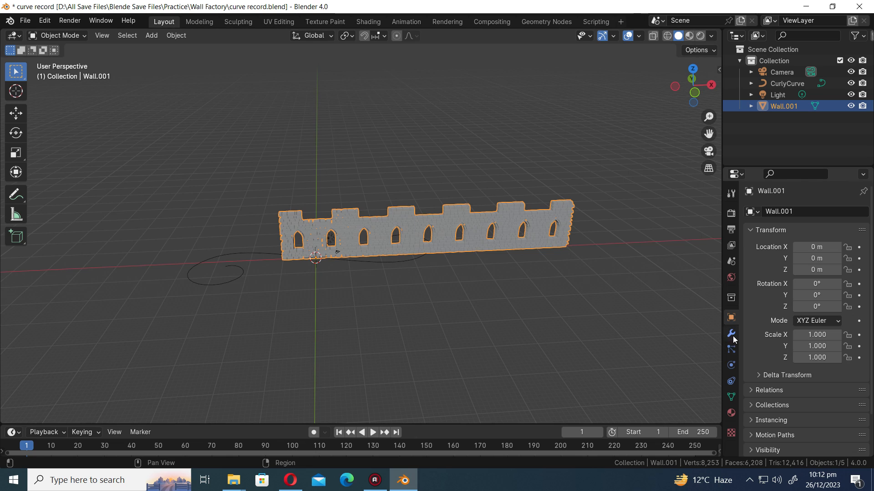
Add a Curve modifier to the wall with CurlyCurve as its deform object.
left_click(731, 333)
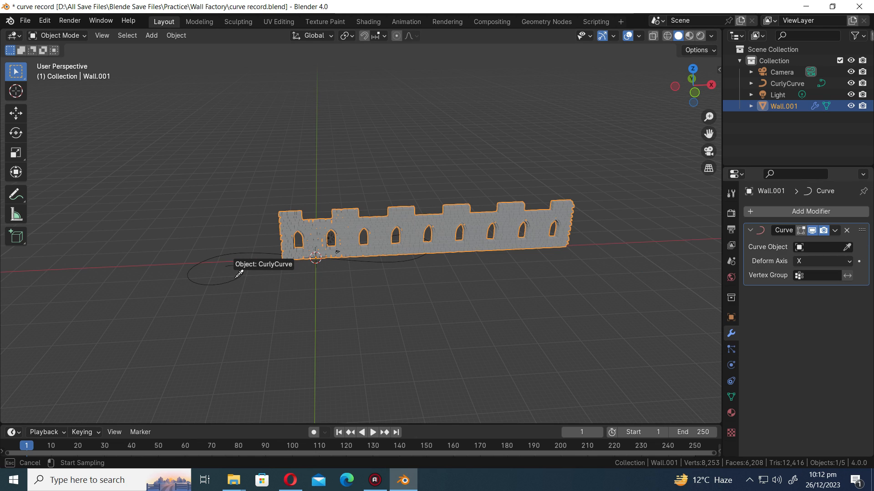
left_click(240, 270)
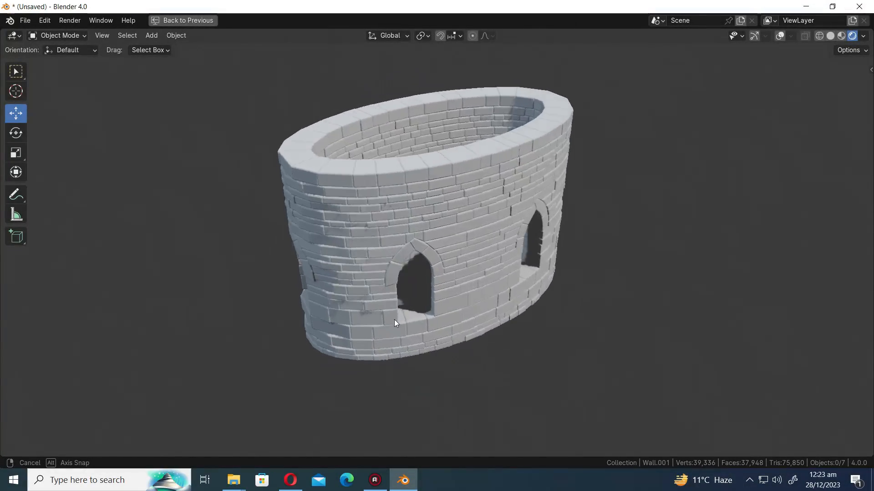
Orbit around the finished oval tower to view it from another side.
left_click_drag(396, 324, 431, 318)
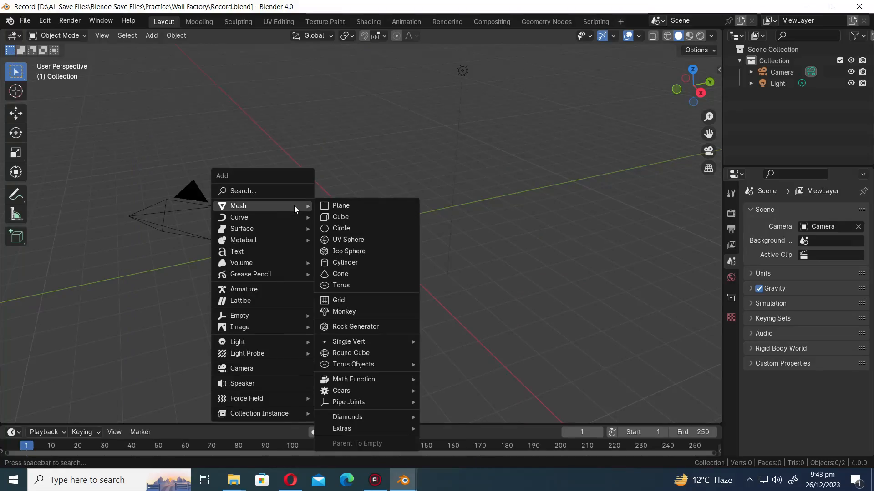
mouse_move(341, 428)
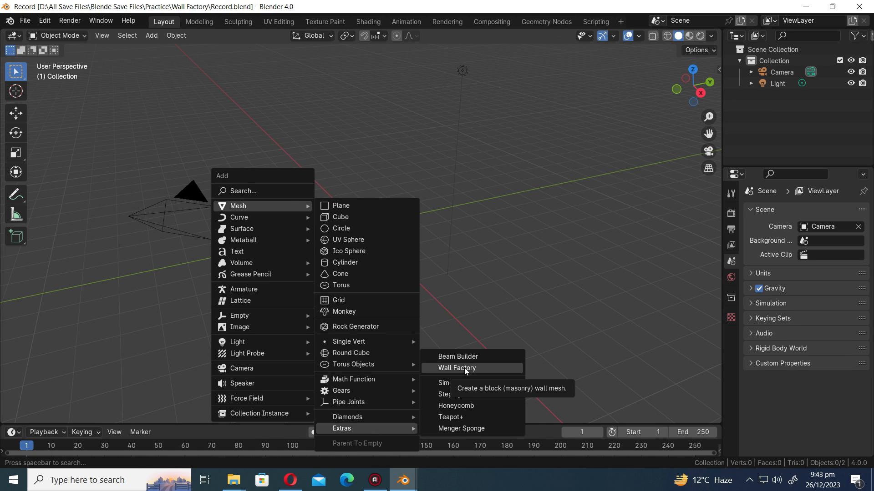
Add a Wall Factory masonry wall and repeat the arched opening to get three windows.
left_click(456, 367)
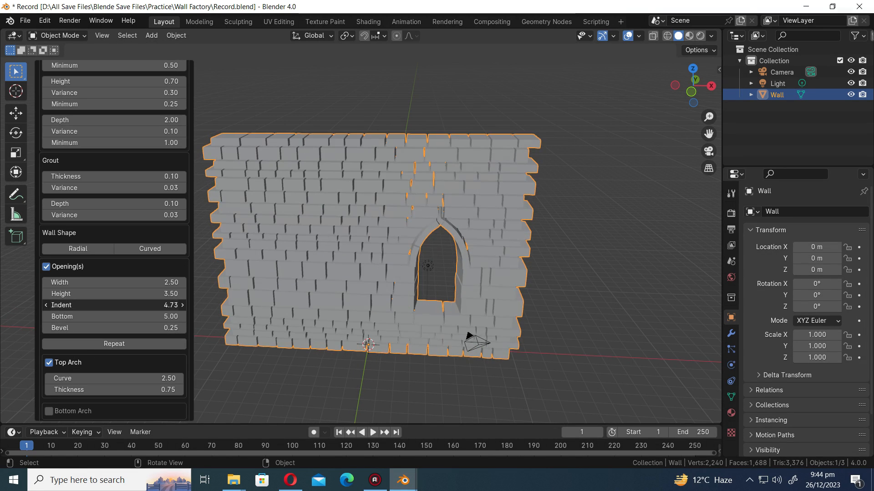
left_click(114, 344)
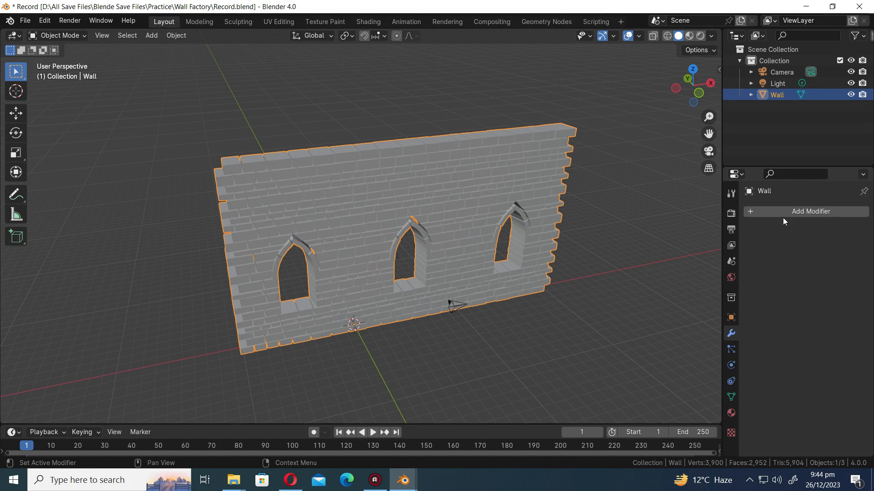
Add a Simple Deform Bend around Z at 360° to close the wall into a tower, and save.
left_click(810, 211)
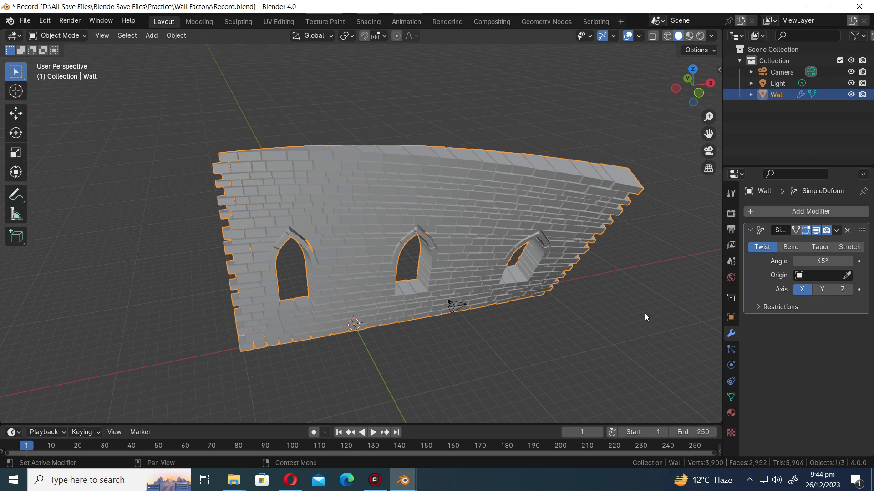
left_click(790, 246)
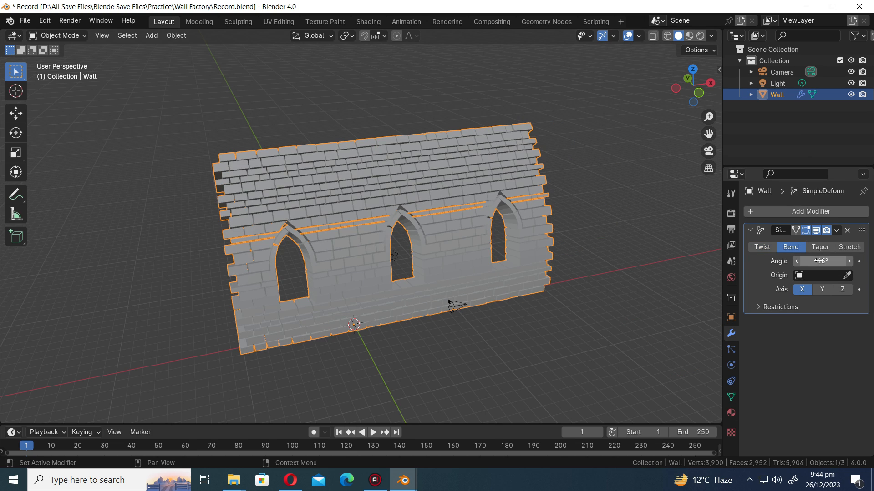
left_click(842, 289)
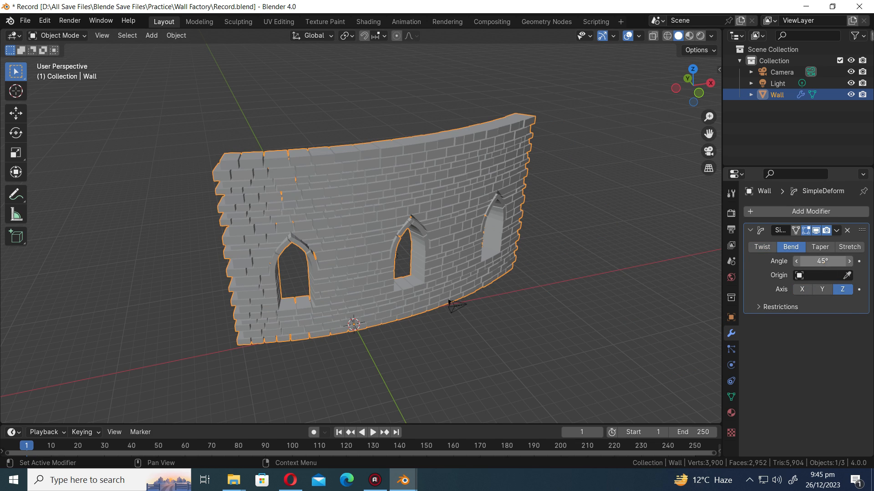
type("360")
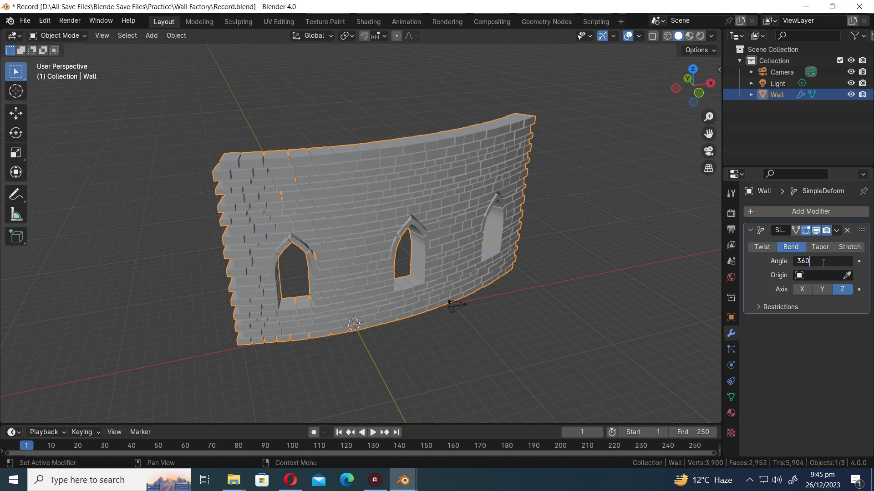
key("Return")
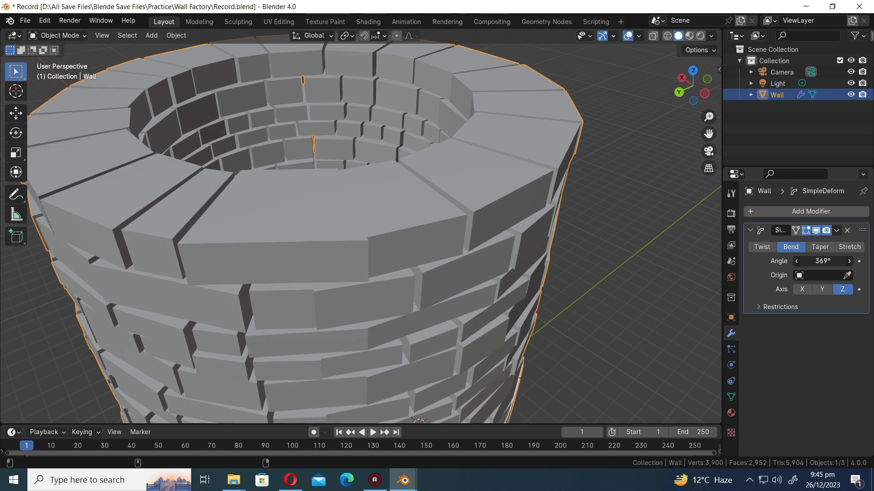
key("ctrl+s")
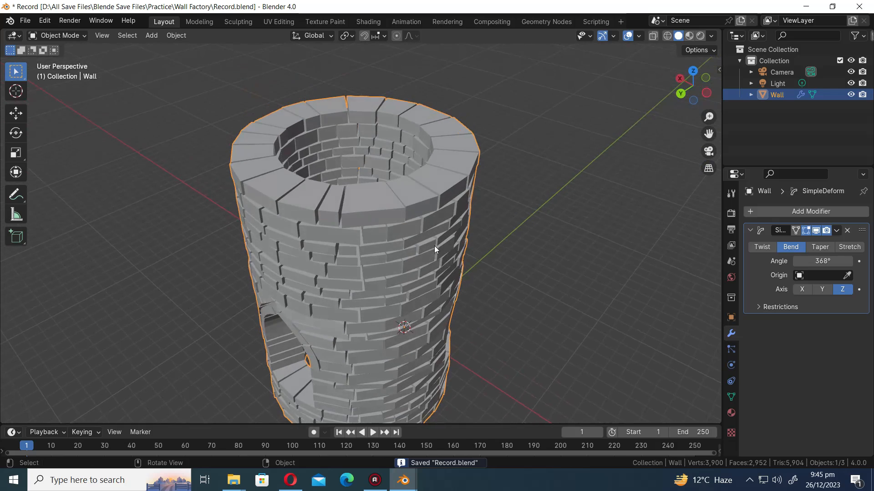
Bevel the tower's bricks with three segments and adjusted width, then shade auto smooth.
left_click(805, 211)
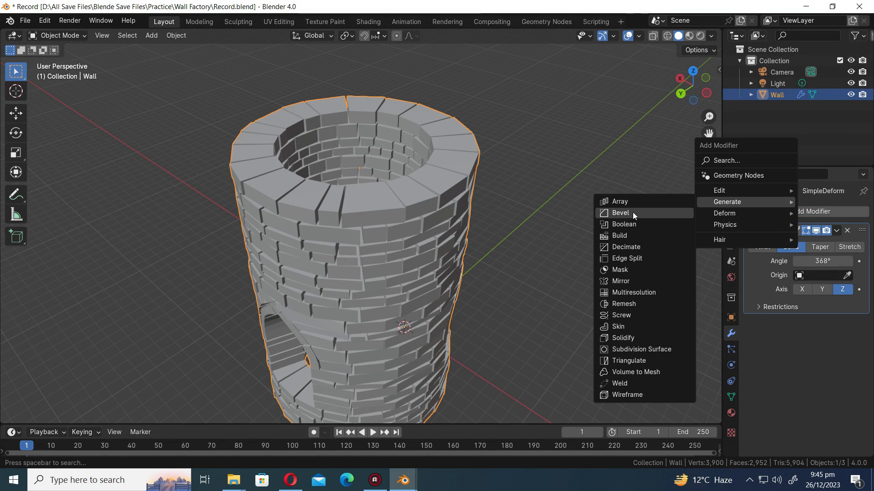
left_click(619, 212)
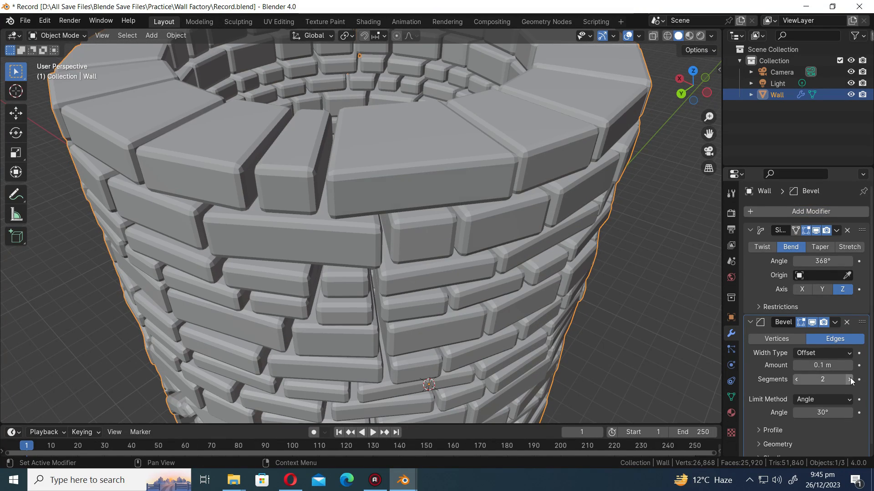
left_click(847, 379)
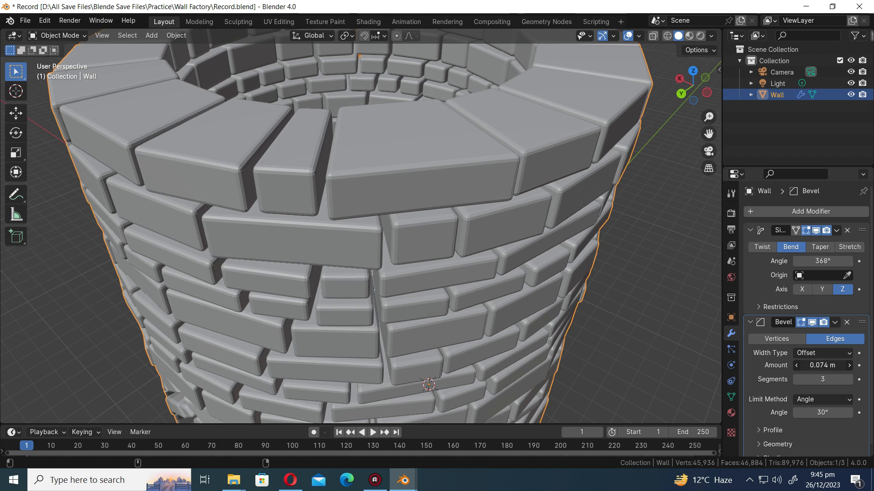
left_click_drag(829, 365, 814, 365)
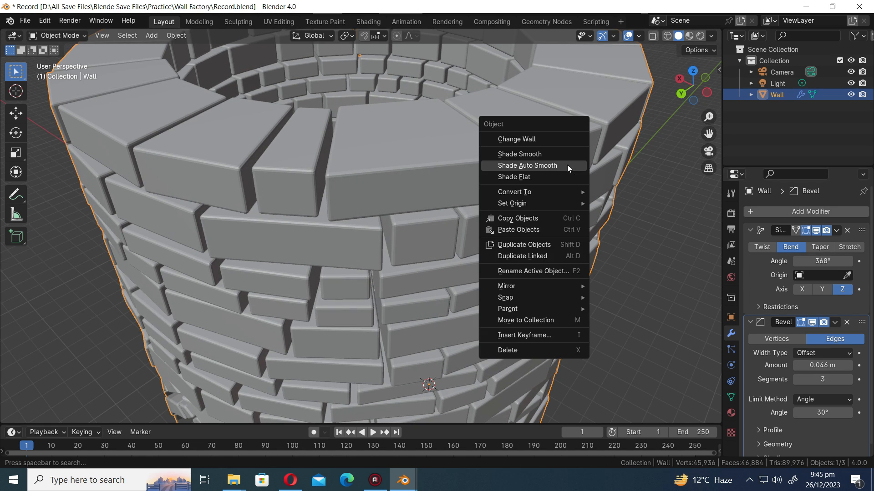
left_click(527, 165)
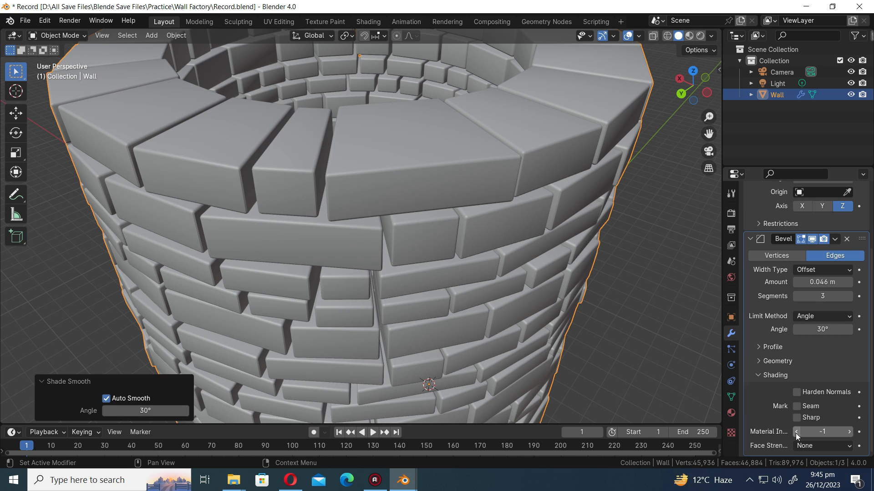
left_click(797, 393)
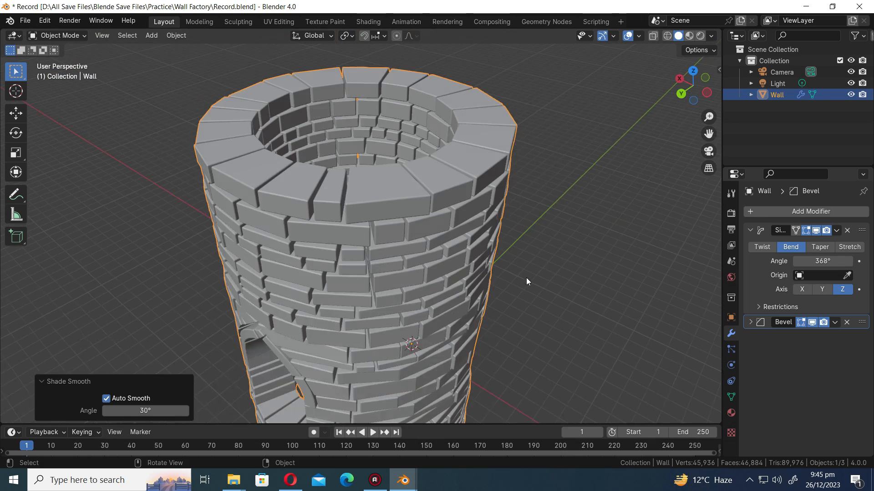
Briefly enter and leave Edit Mode, then raise the bevel amount to 0.1 m.
key("Tab")
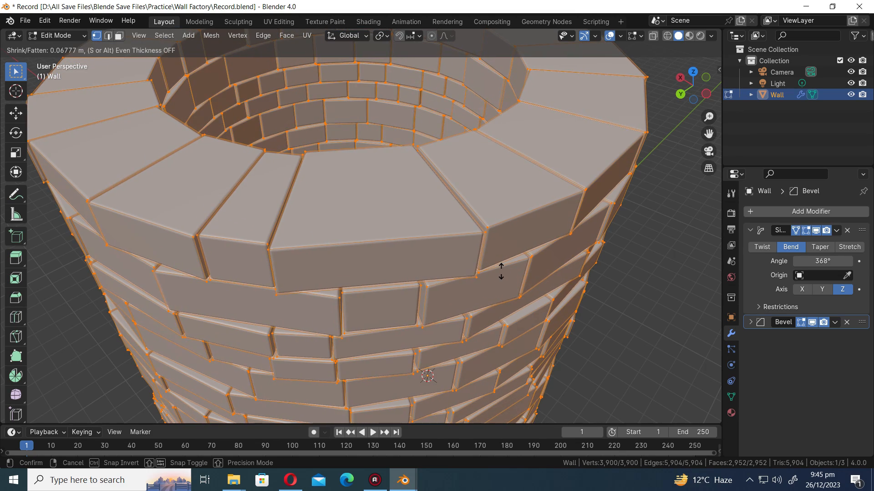
key("Tab")
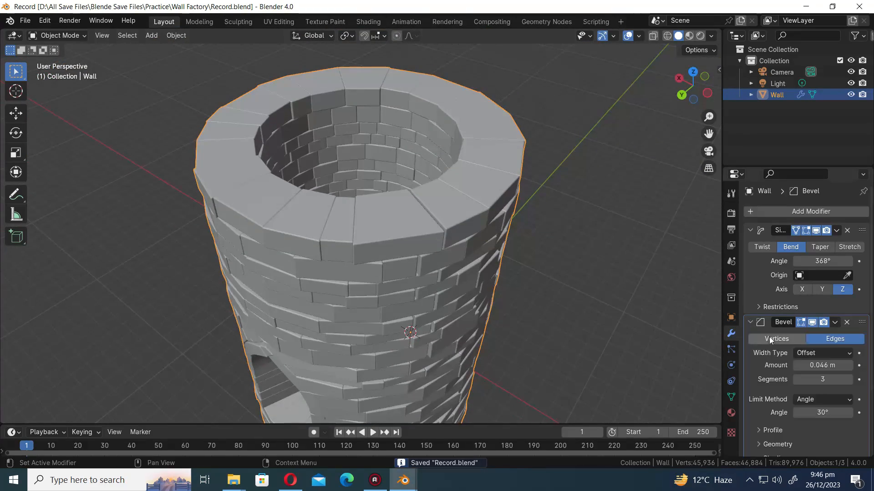
left_click(835, 338)
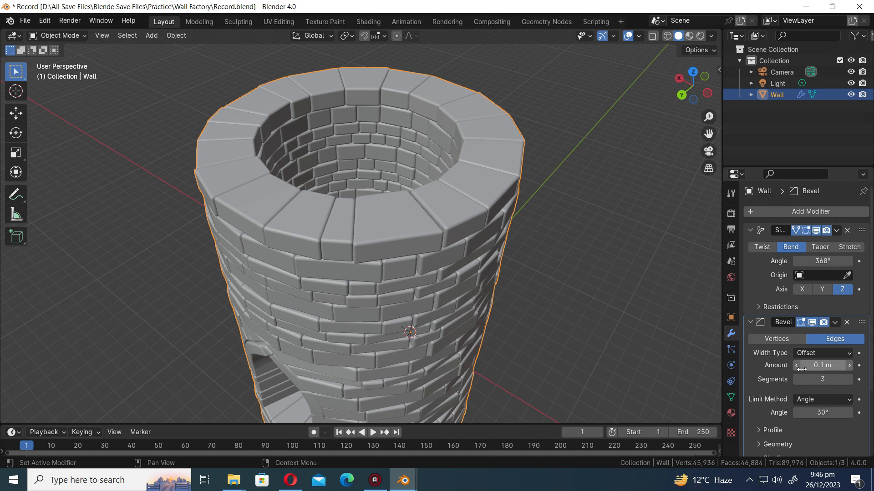
Add an Array modifier stacking a copy above with relative offset Z 1.
left_click(805, 211)
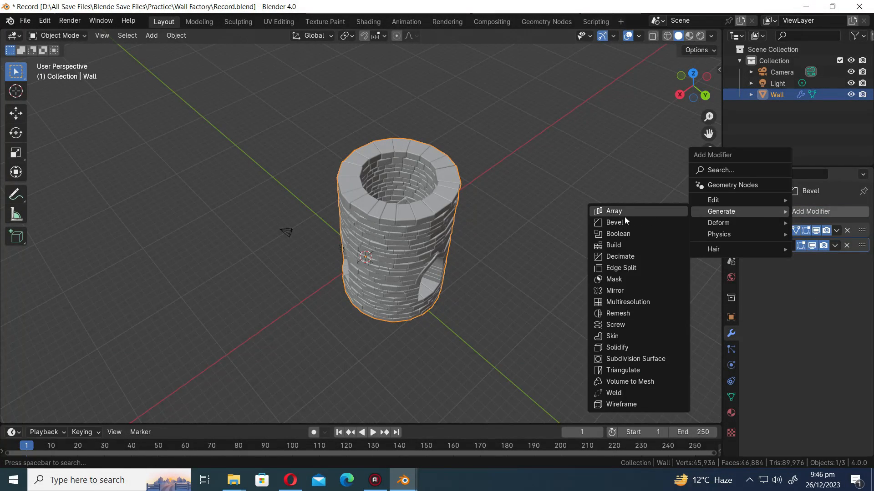
left_click(613, 210)
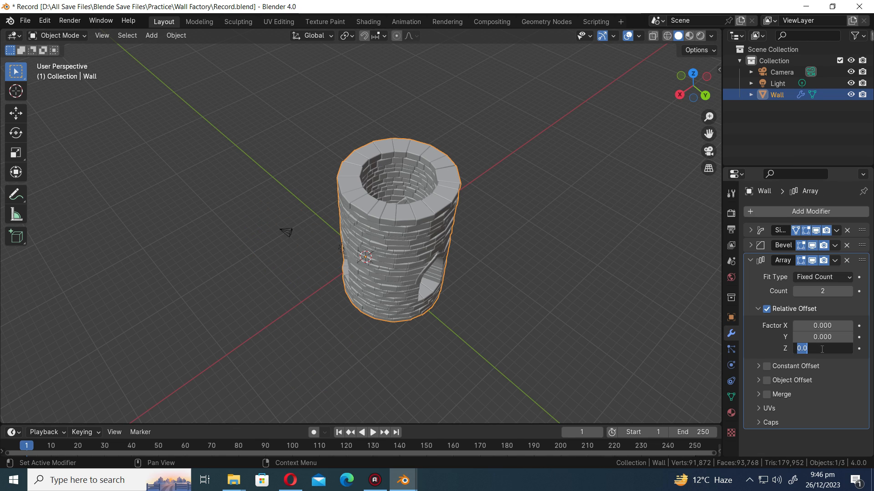
type("1.000")
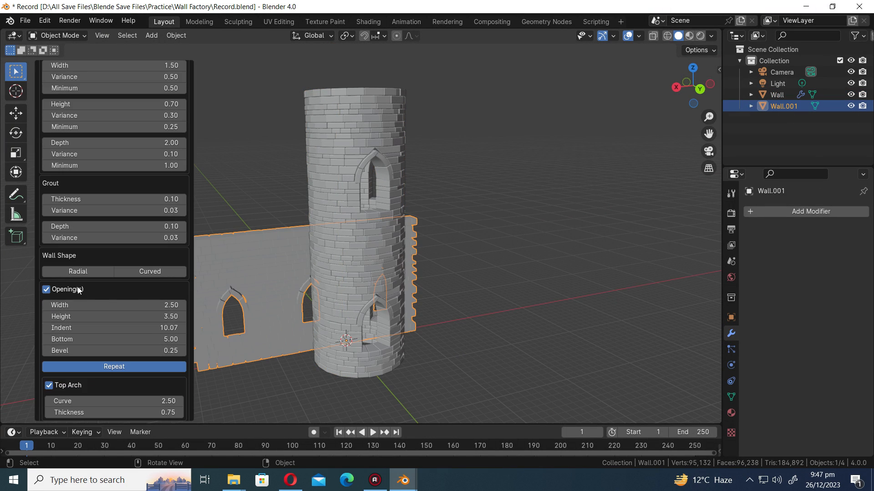
Remove the openings from the new wall and reset its End value to default.
left_click(46, 289)
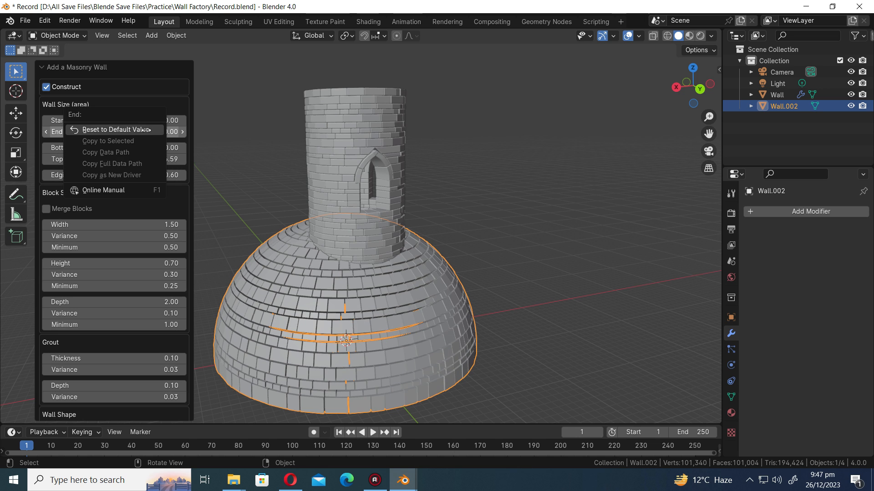
left_click(114, 129)
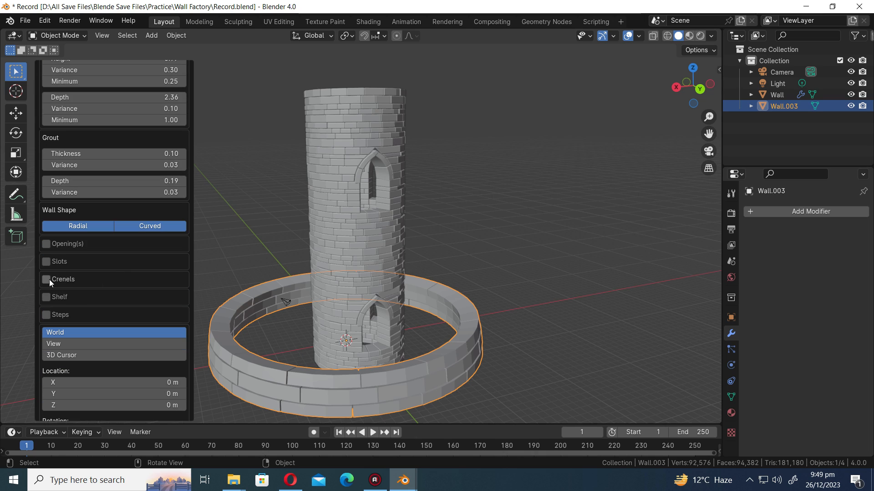
Enable crenels on the ring wall and start tuning the crenel height while viewing it from an angle.
left_click(46, 280)
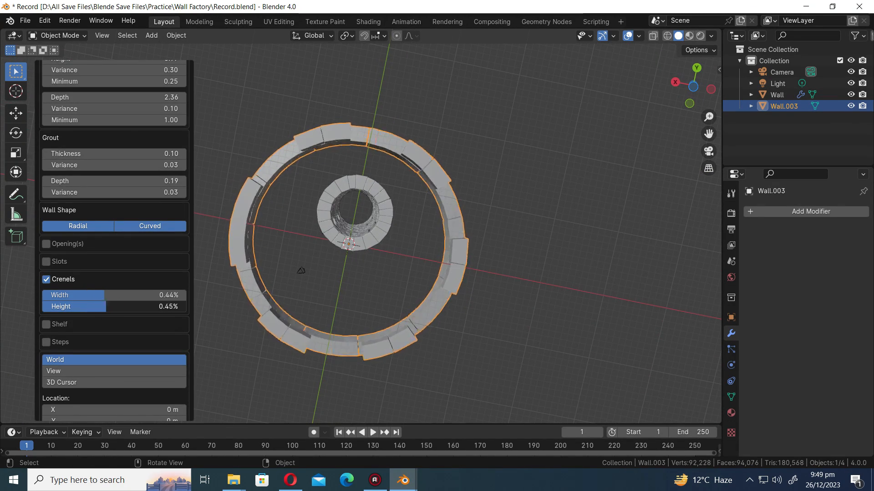
left_click_drag(139, 295, 83, 295)
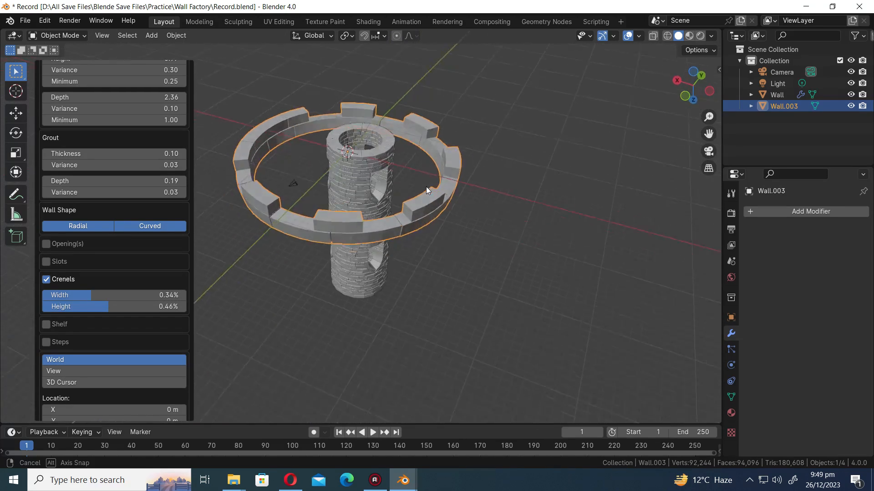
left_click_drag(426, 189, 267, 187)
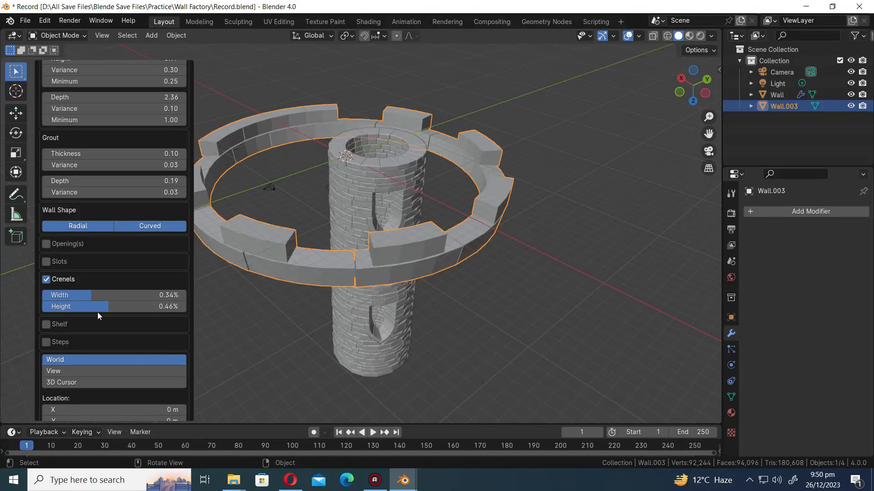
left_click_drag(98, 307, 129, 307)
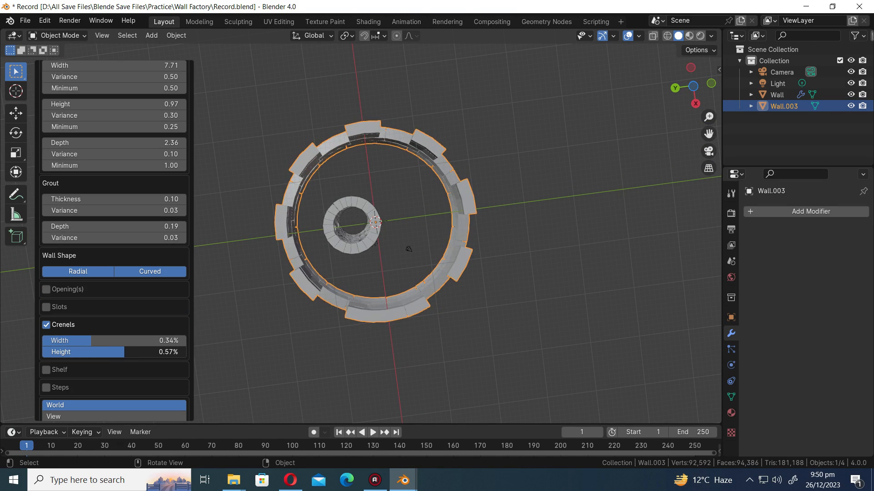
Make the merlons taller and adjust the crenel width, checking from above.
left_click_drag(84, 351, 155, 351)
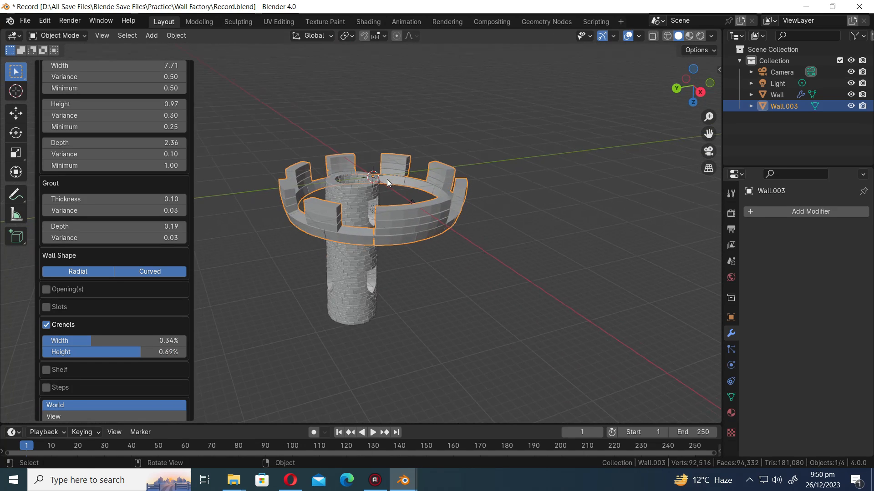
left_click_drag(111, 351, 83, 351)
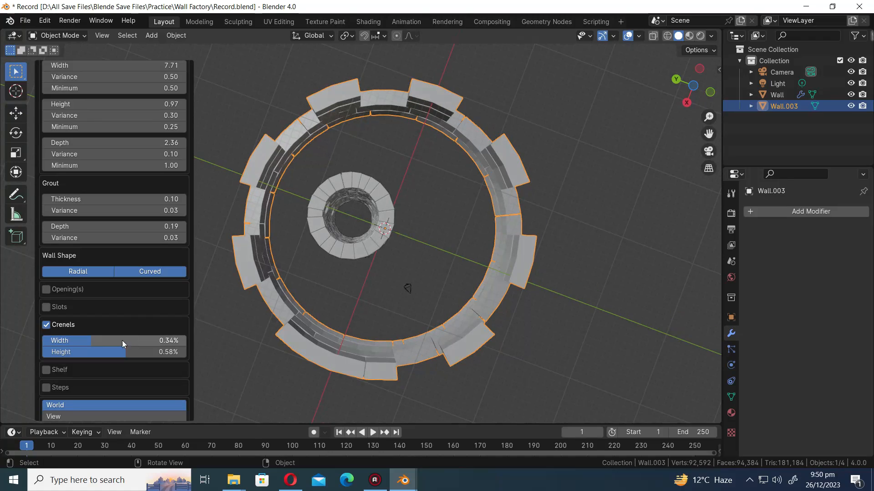
left_click_drag(139, 340, 123, 341)
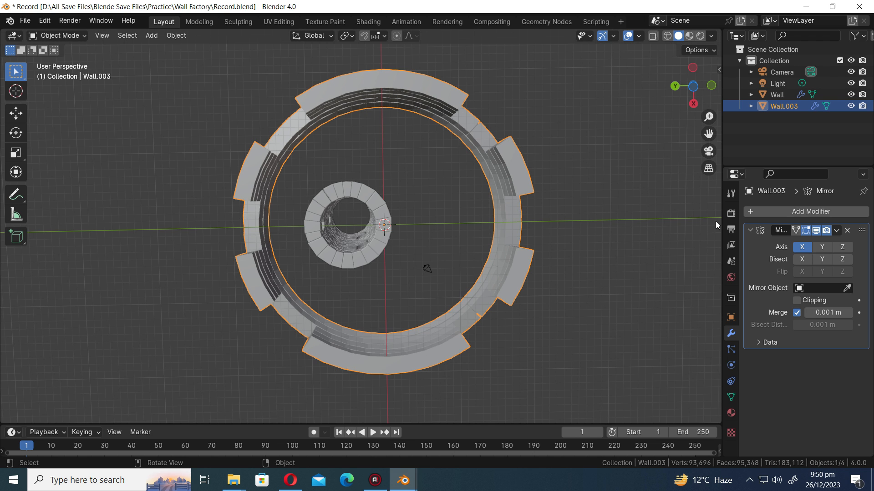
Add a Mirror modifier to the ring wall Wall.003.
left_click(821, 259)
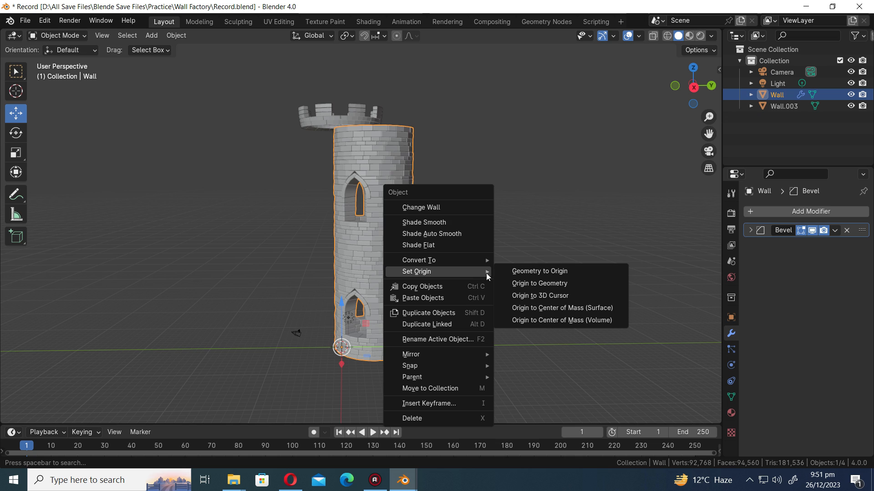
Set Geometry to Origin, move the ring onto the tower top in front view, and apply rotation and scale.
left_click(539, 271)
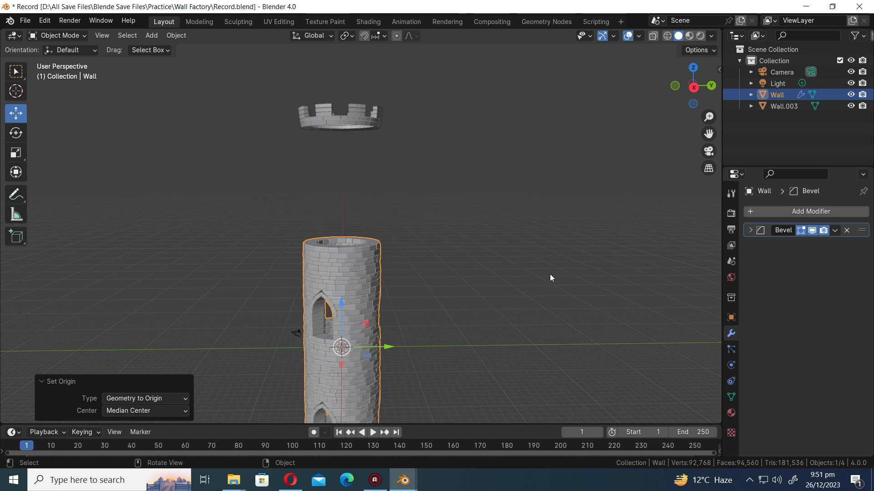
key("KP_1")
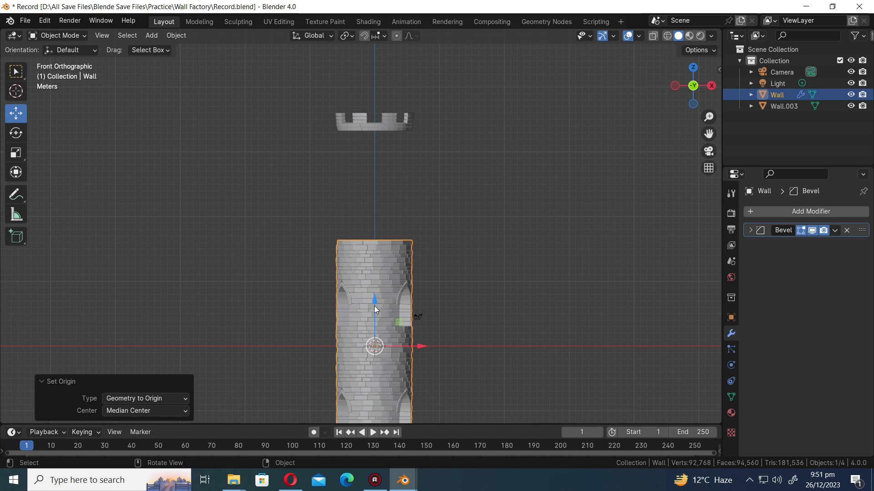
key("g")
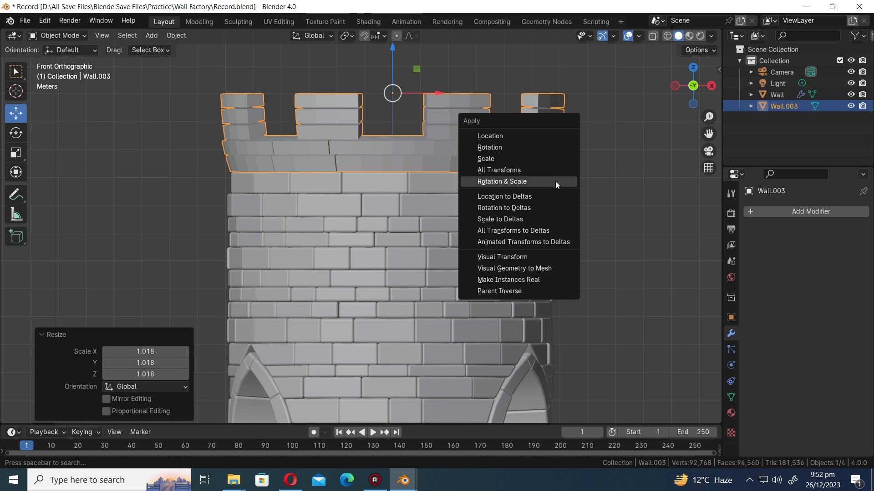
left_click(501, 181)
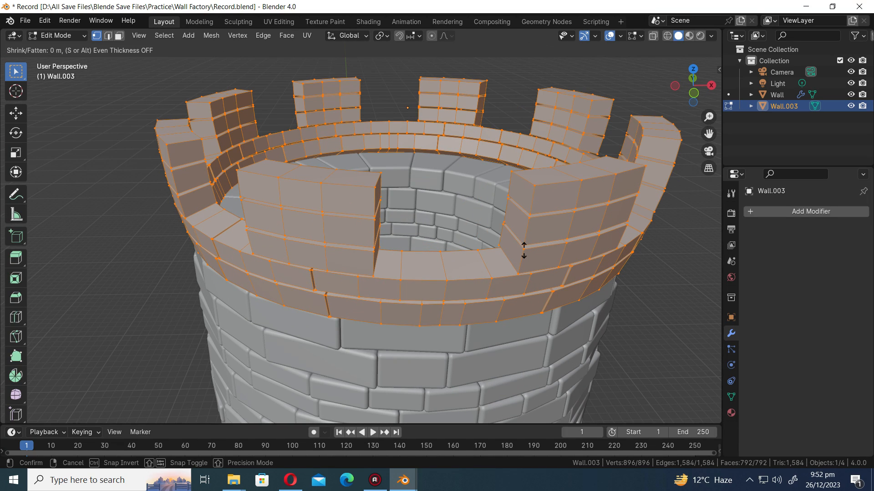
mouse_move(524, 244)
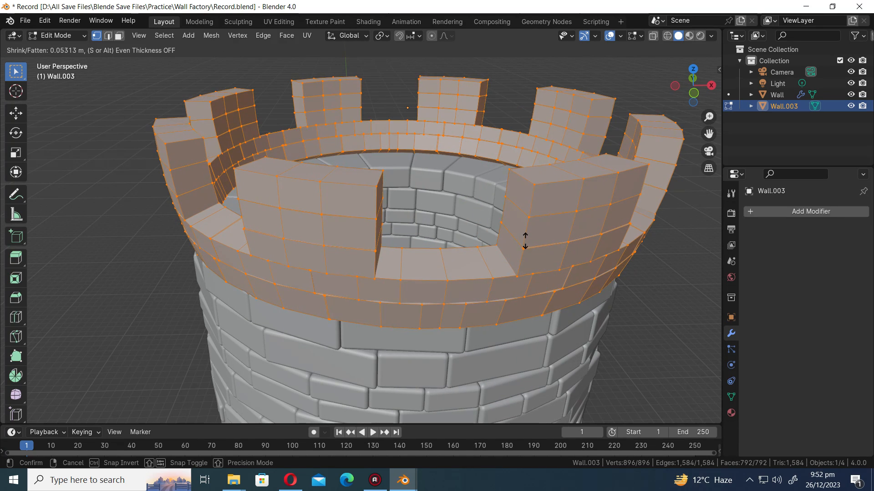